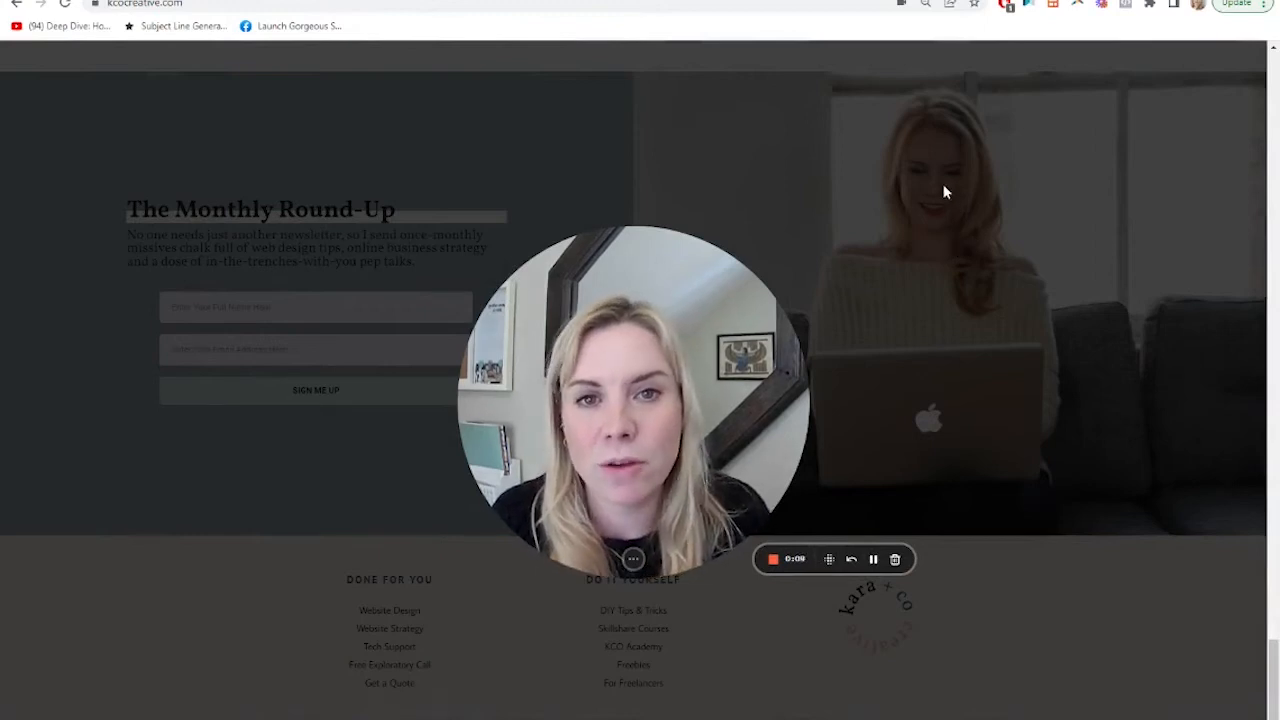
pyautogui.moveTo(908, 182)
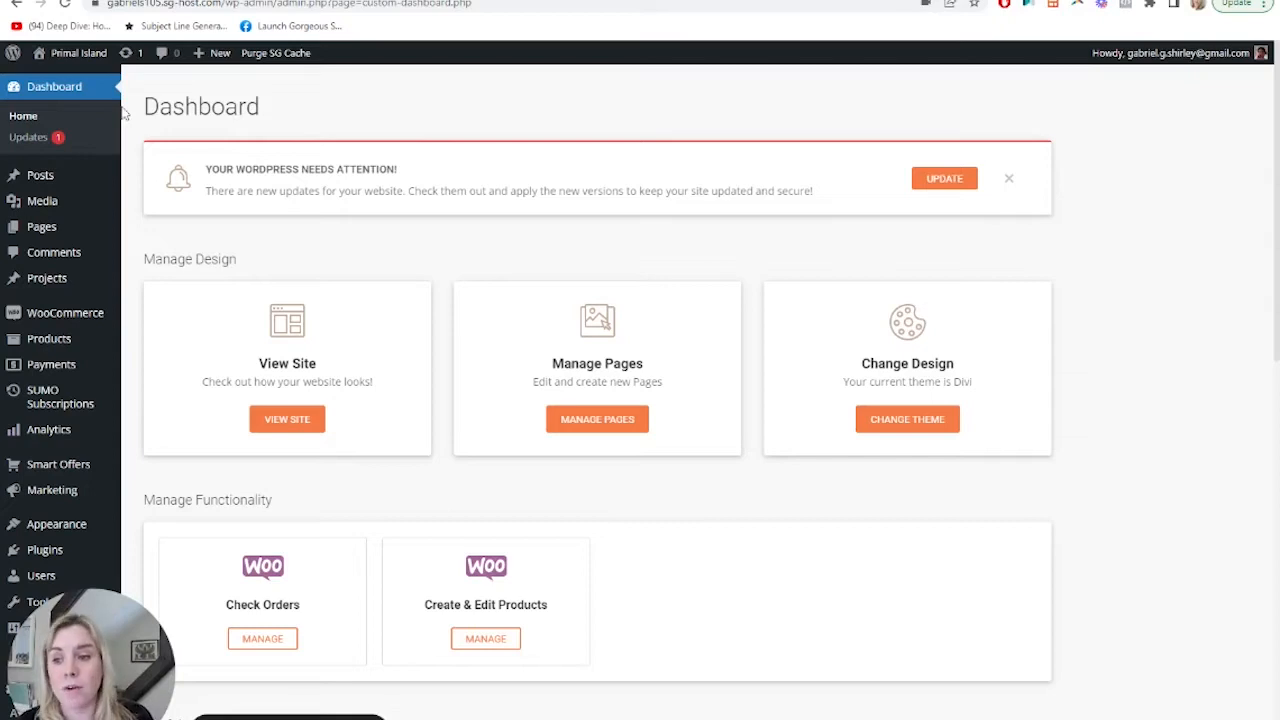
pyautogui.moveTo(56, 524)
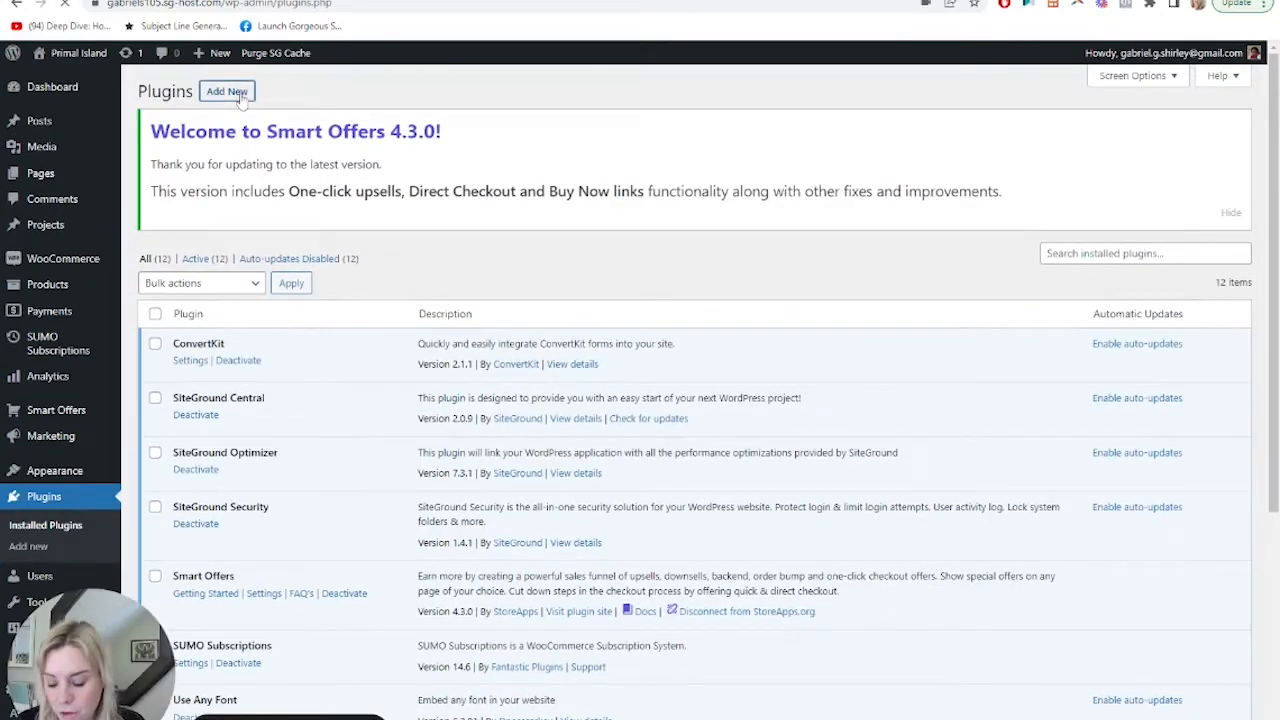
# Search the plugin directory for 'convertkit', then install and activate ConvertKit for WooCommerce.
pyautogui.click(228, 92)
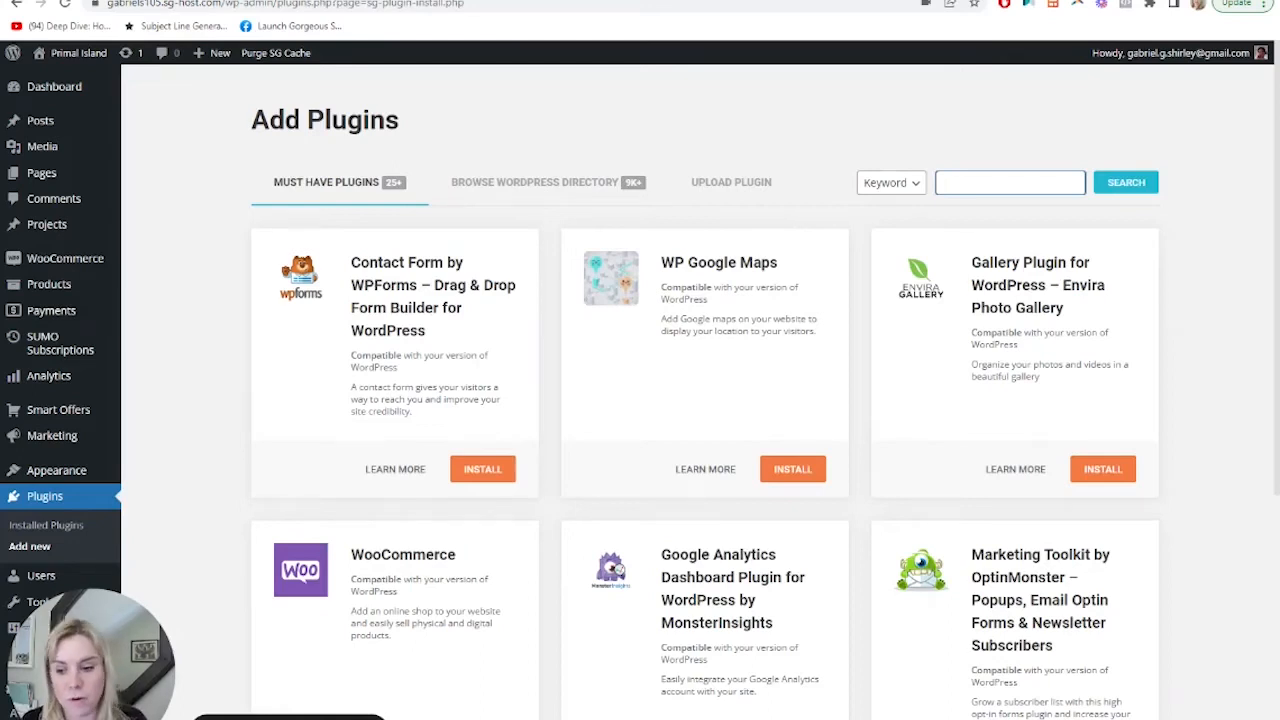
pyautogui.write('wo')
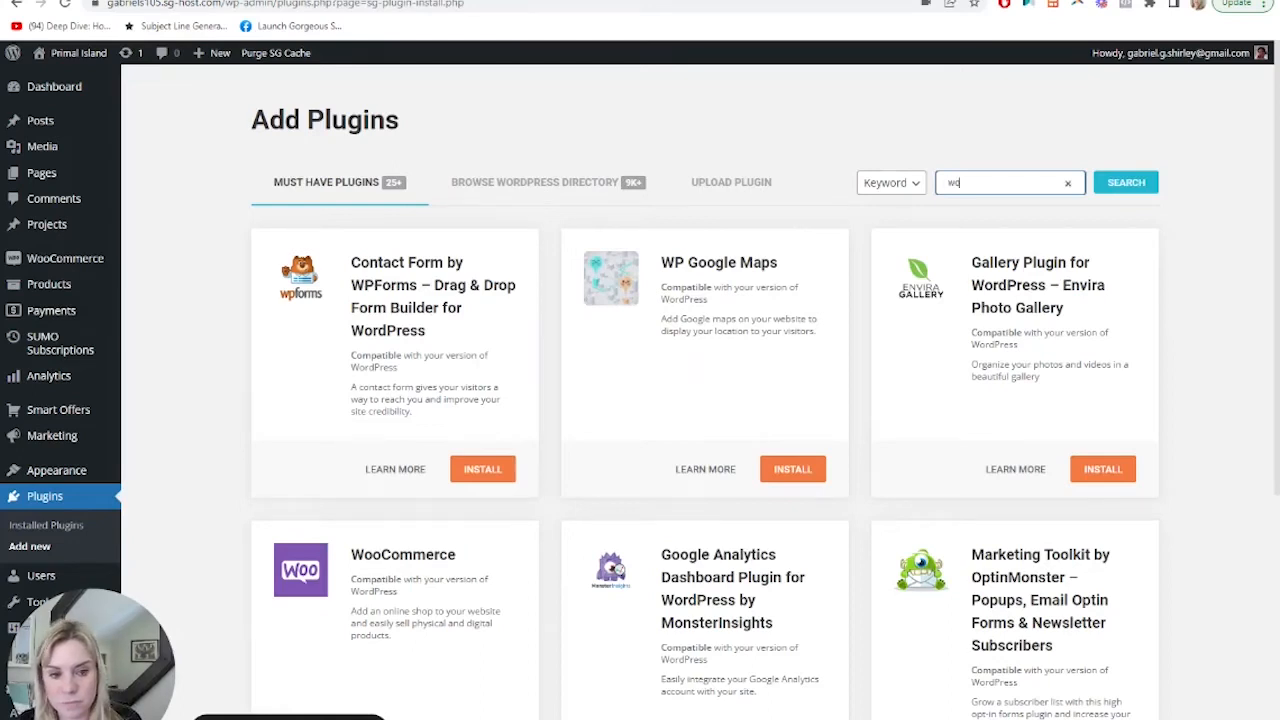
pyautogui.write('convertkit')
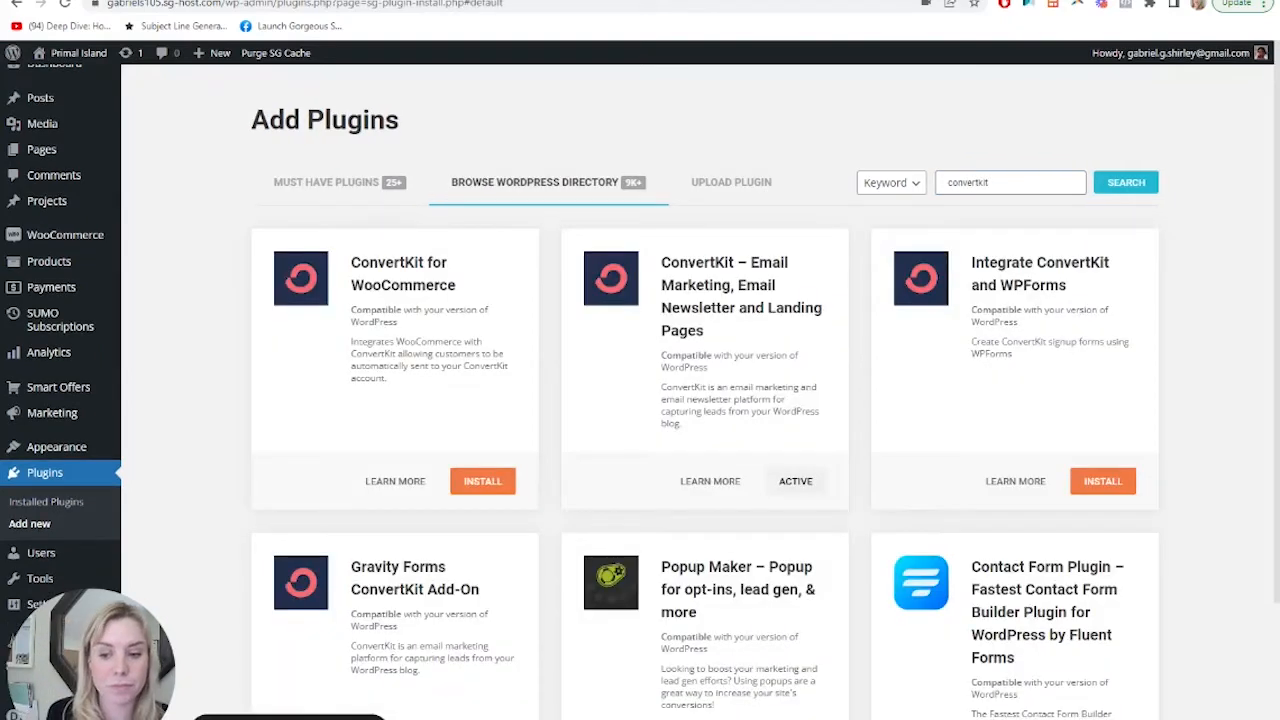
pyautogui.moveTo(468, 298)
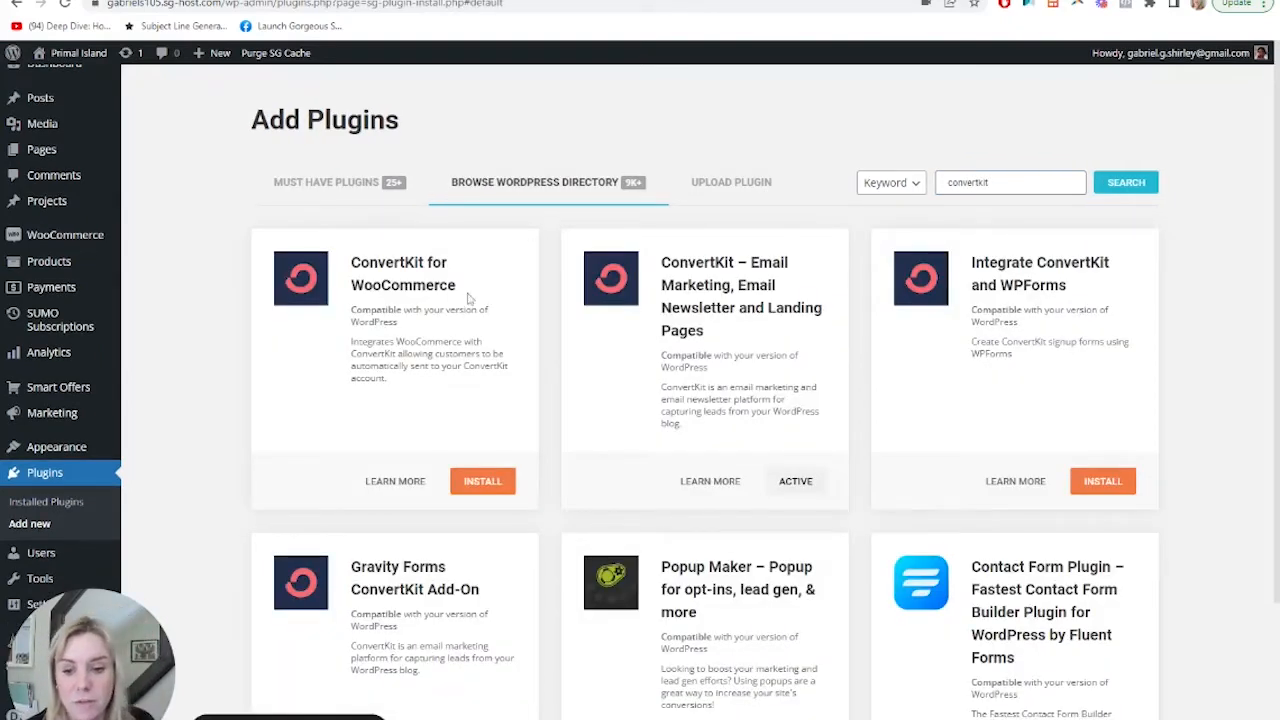
pyautogui.click(482, 480)
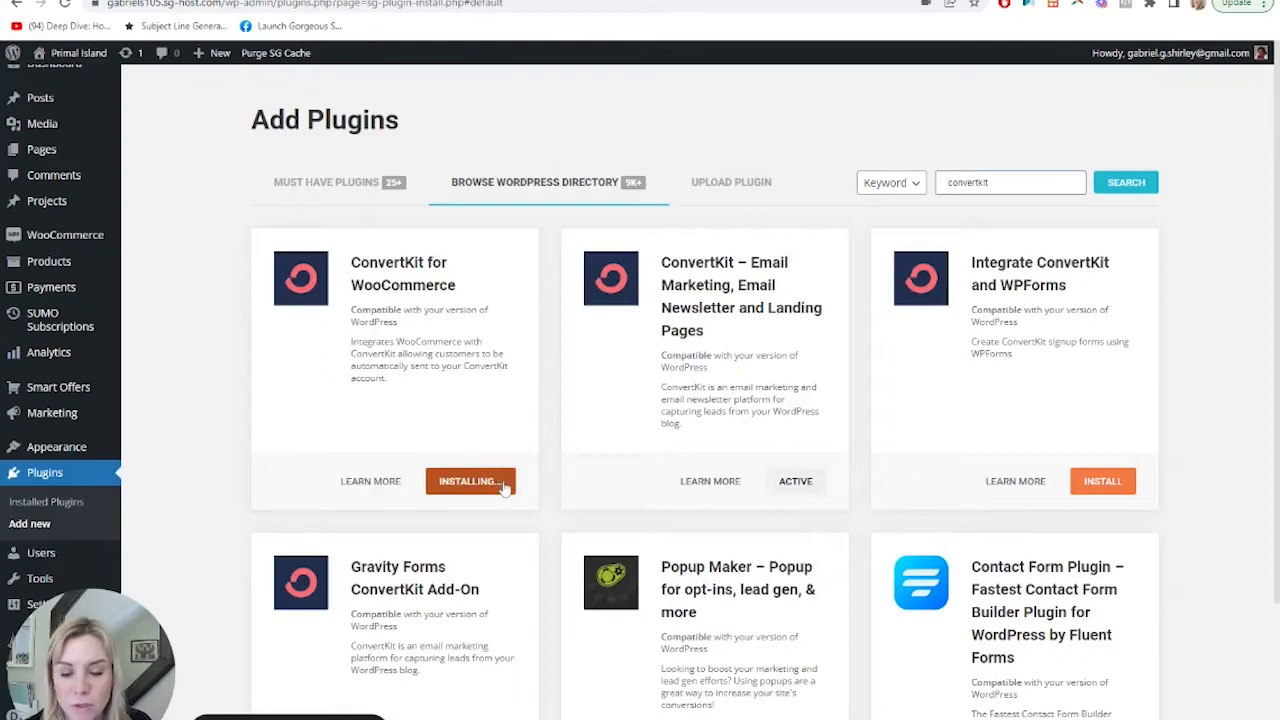
pyautogui.moveTo(520, 460)
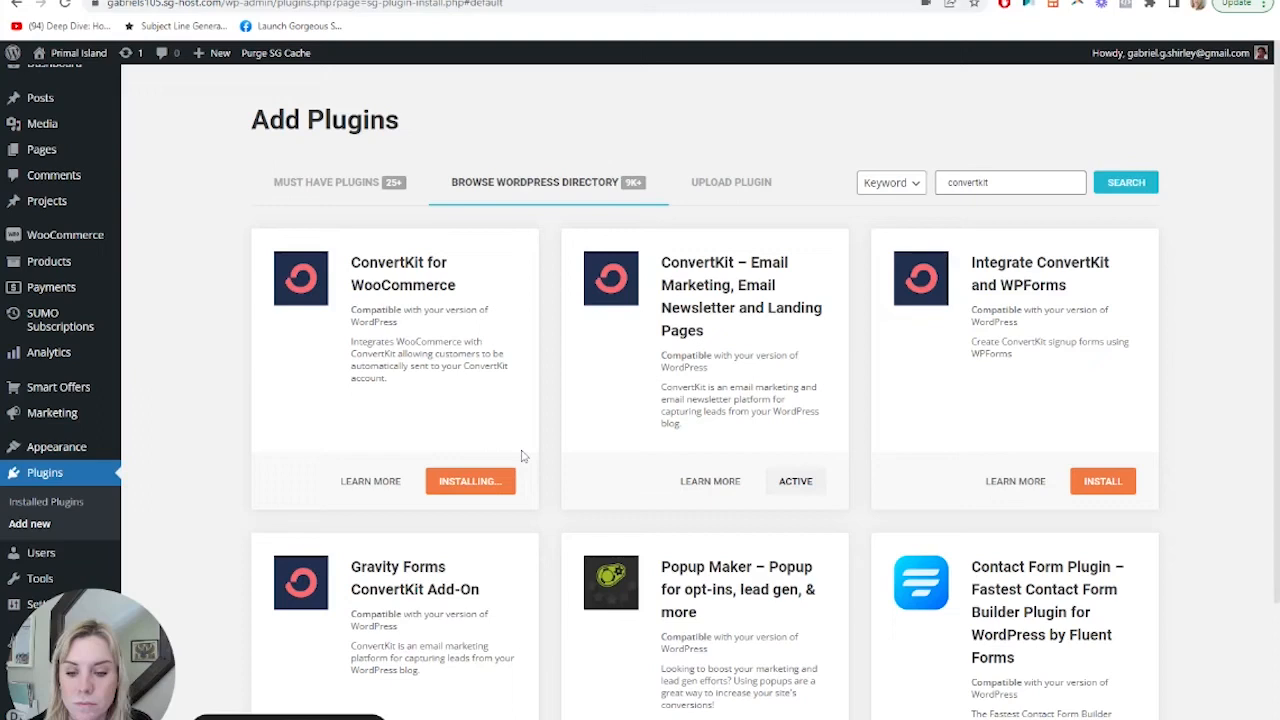
pyautogui.click(470, 480)
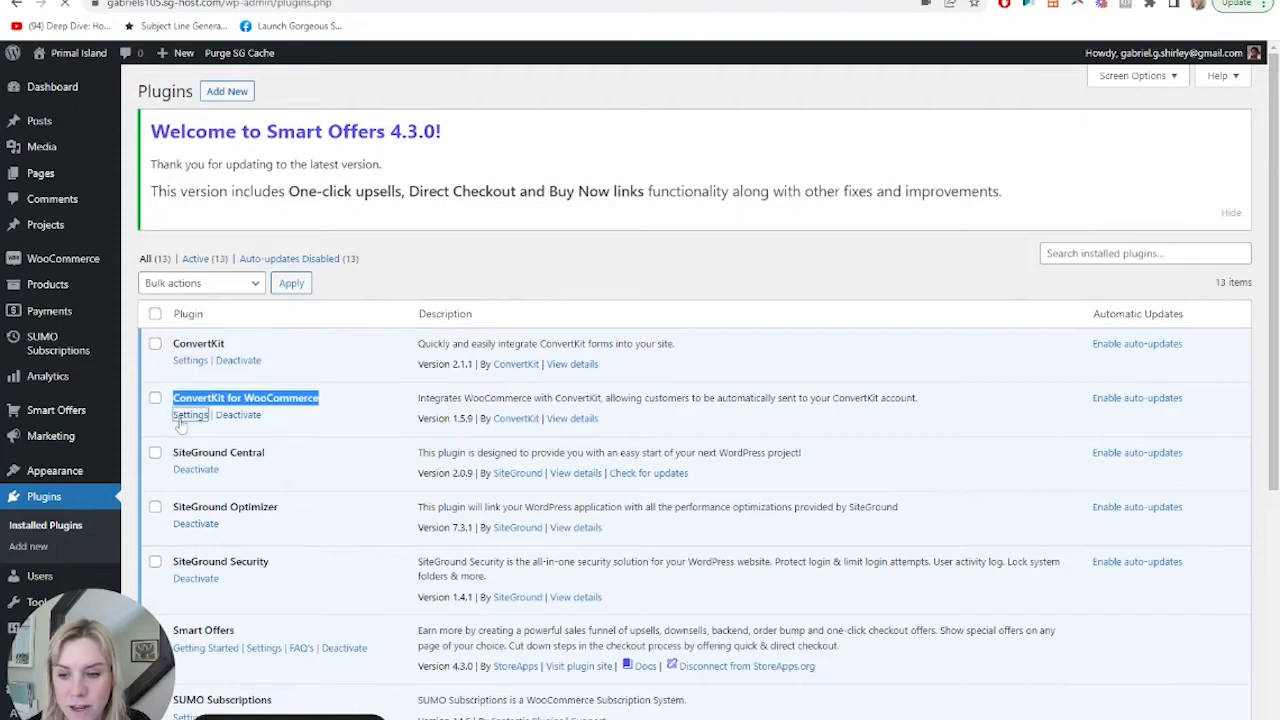
# From the plugin list, reach the ConvertKit settings and tick 'Enable ConvertKit integration'.
pyautogui.click(190, 414)
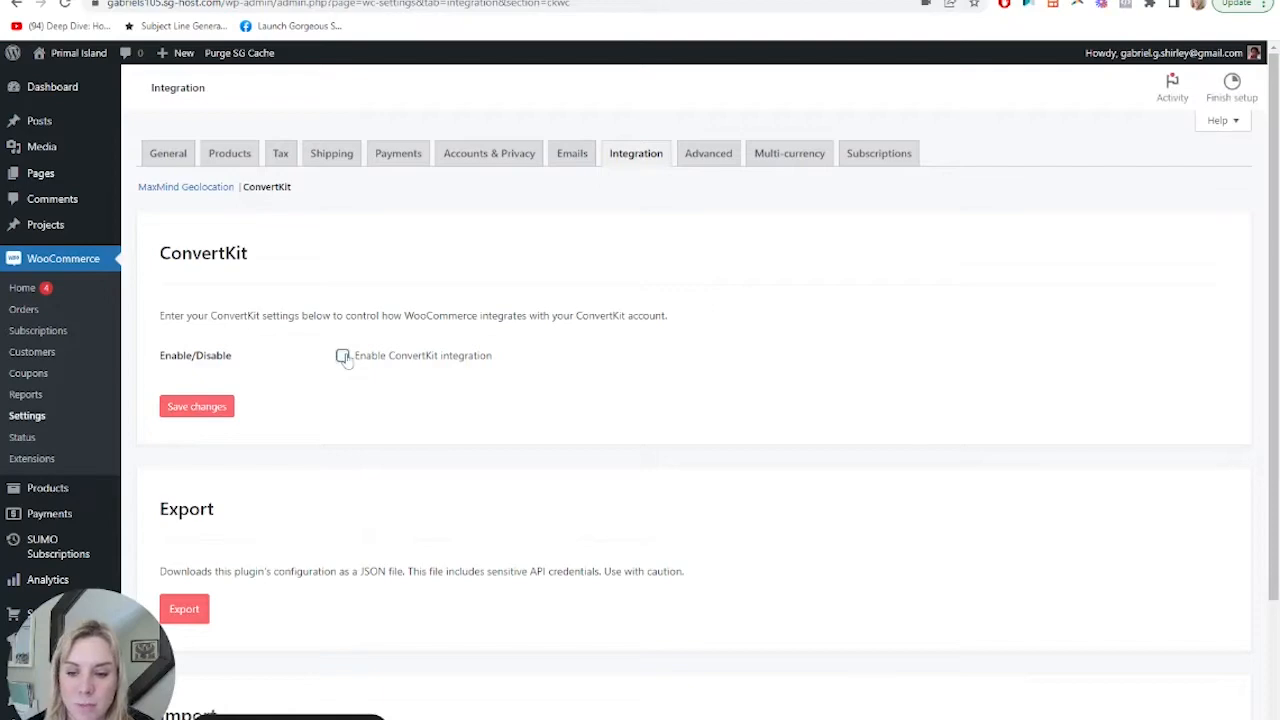
pyautogui.click(344, 356)
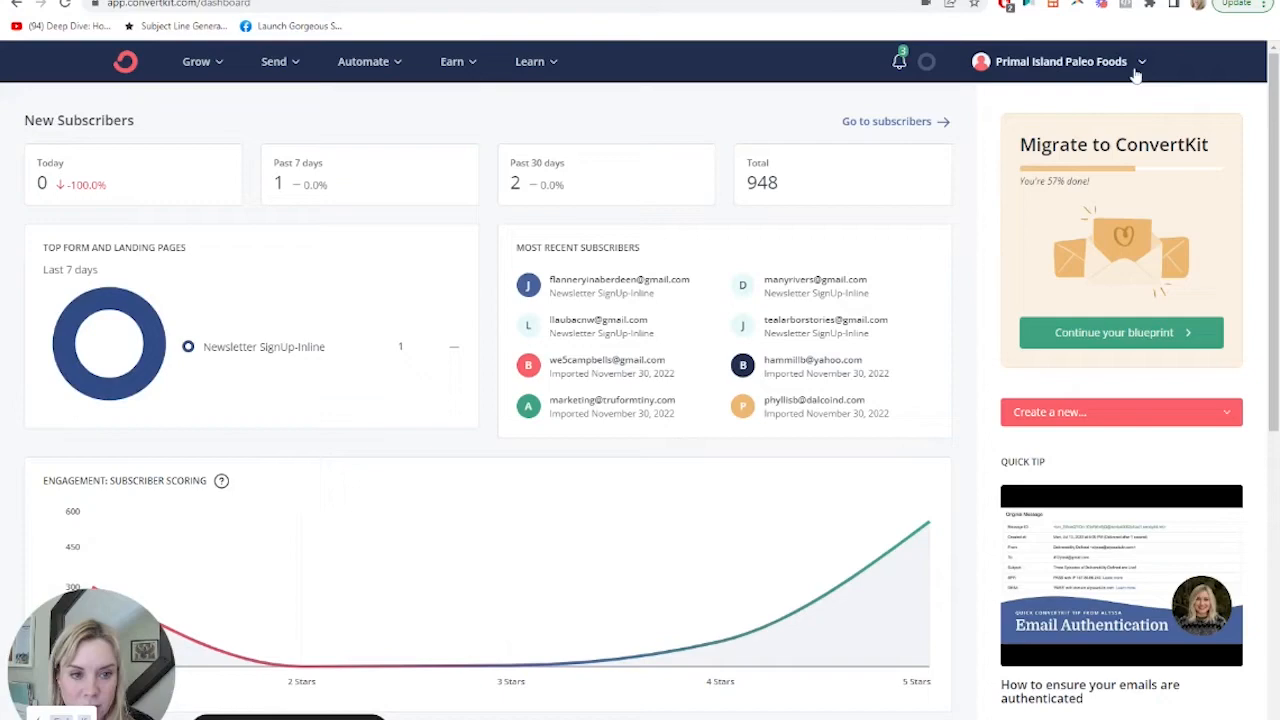
# From the account name menu, go to Settings and then the Advanced section holding the API keys.
pyautogui.click(1060, 60)
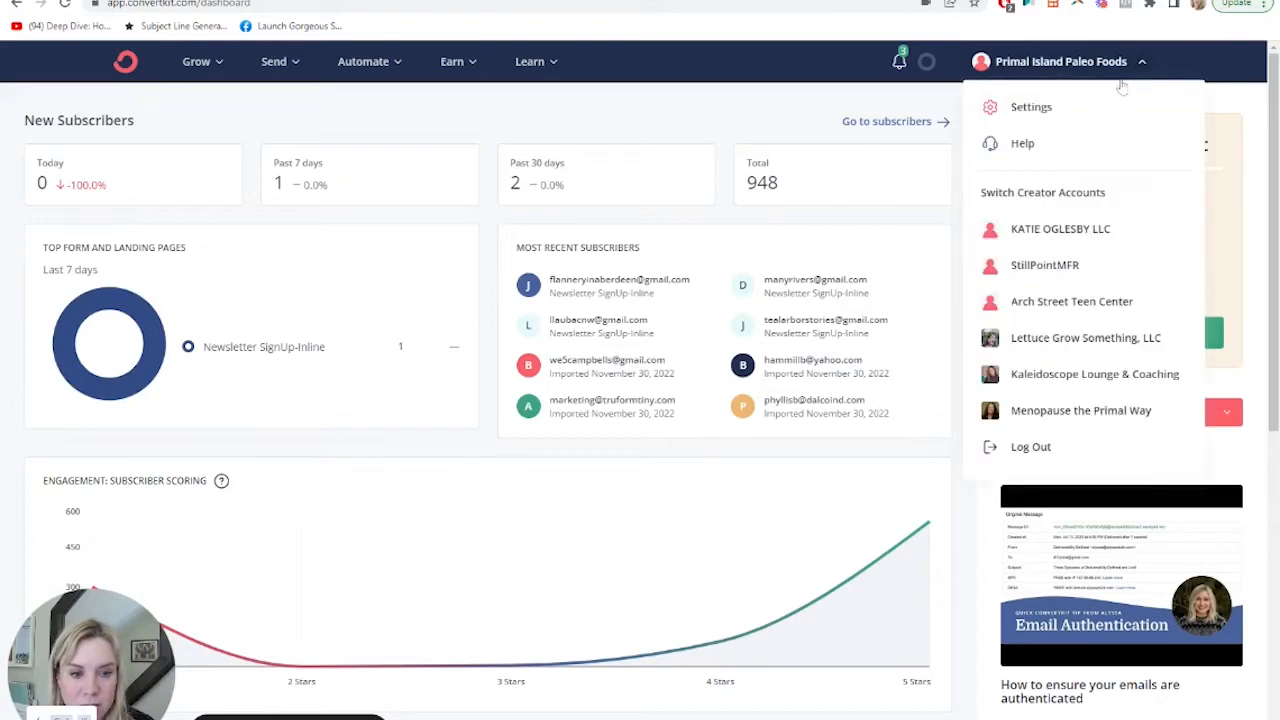
pyautogui.click(1032, 108)
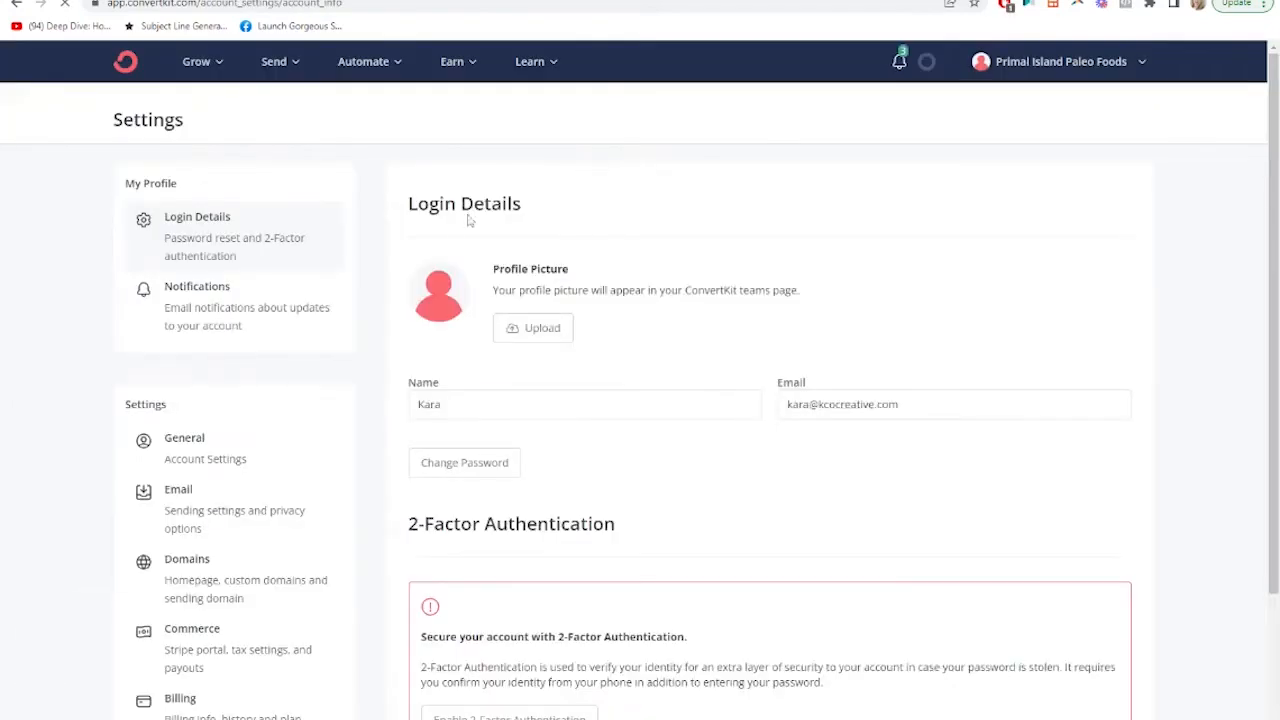
pyautogui.scroll(-3)
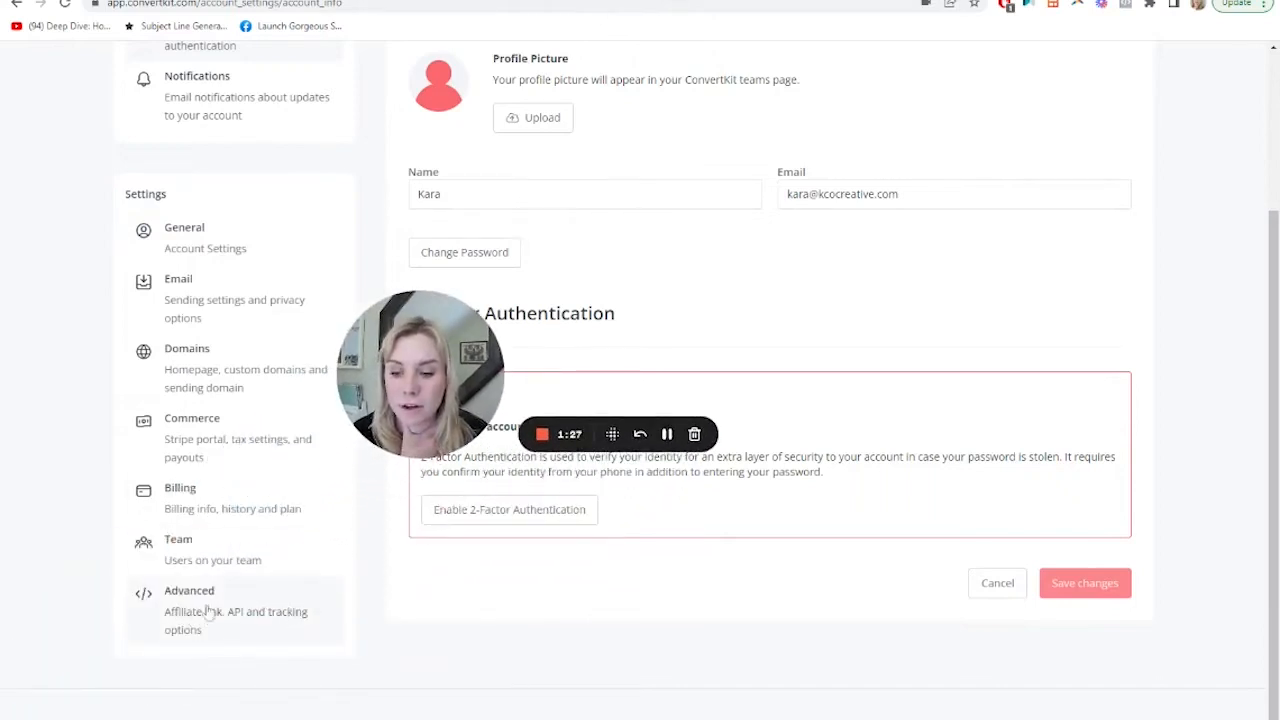
pyautogui.click(188, 590)
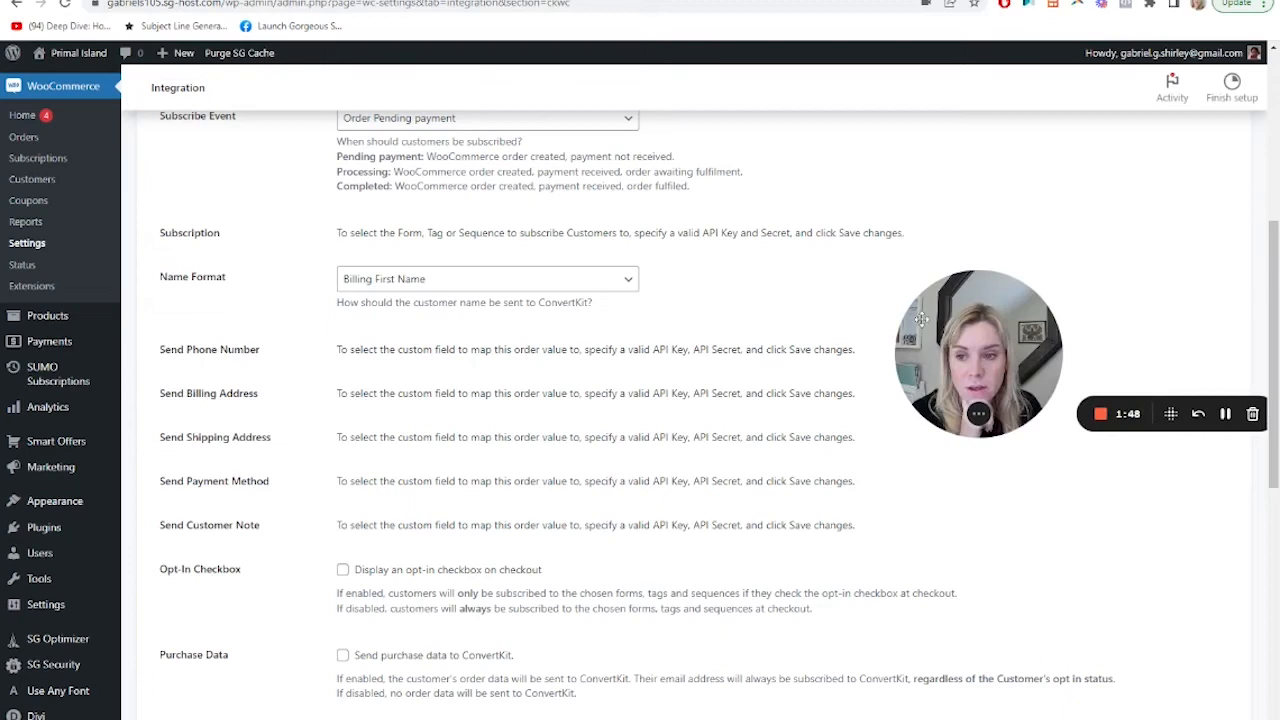
# Scroll the ConvertKit integration page down to the Name Format and Purchase Data options.
pyautogui.scroll(3)
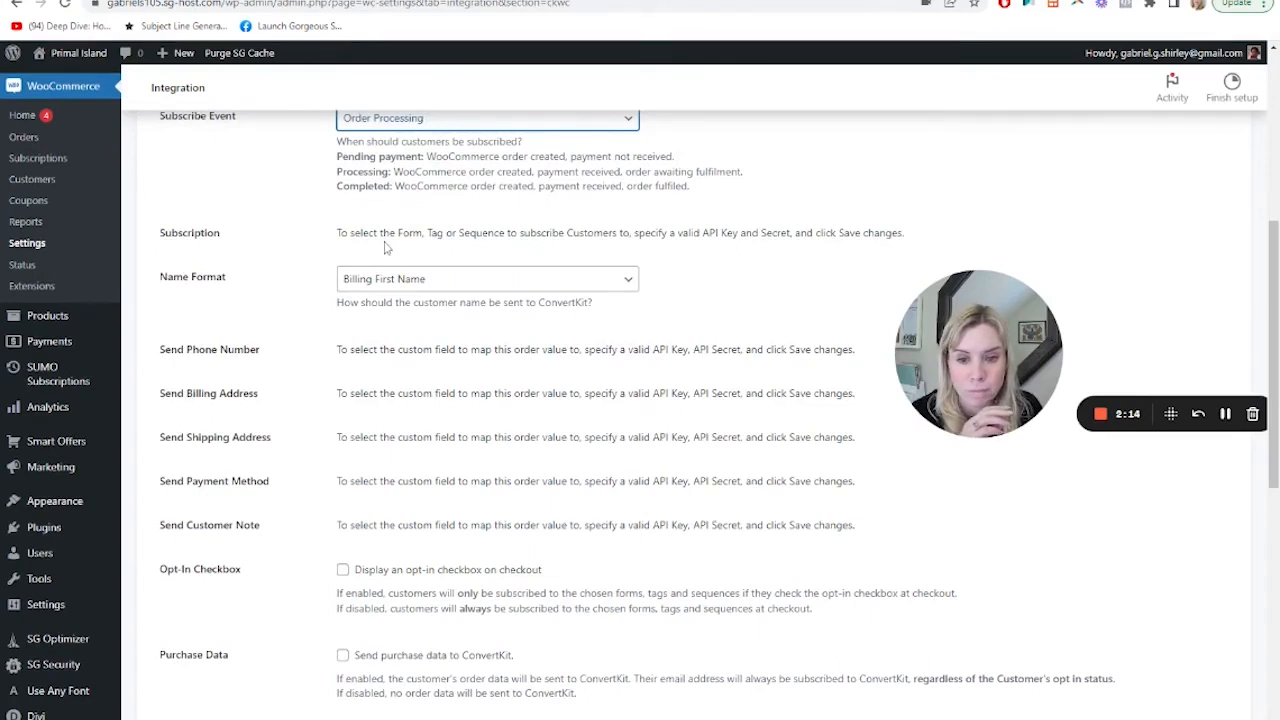
pyautogui.moveTo(336, 244)
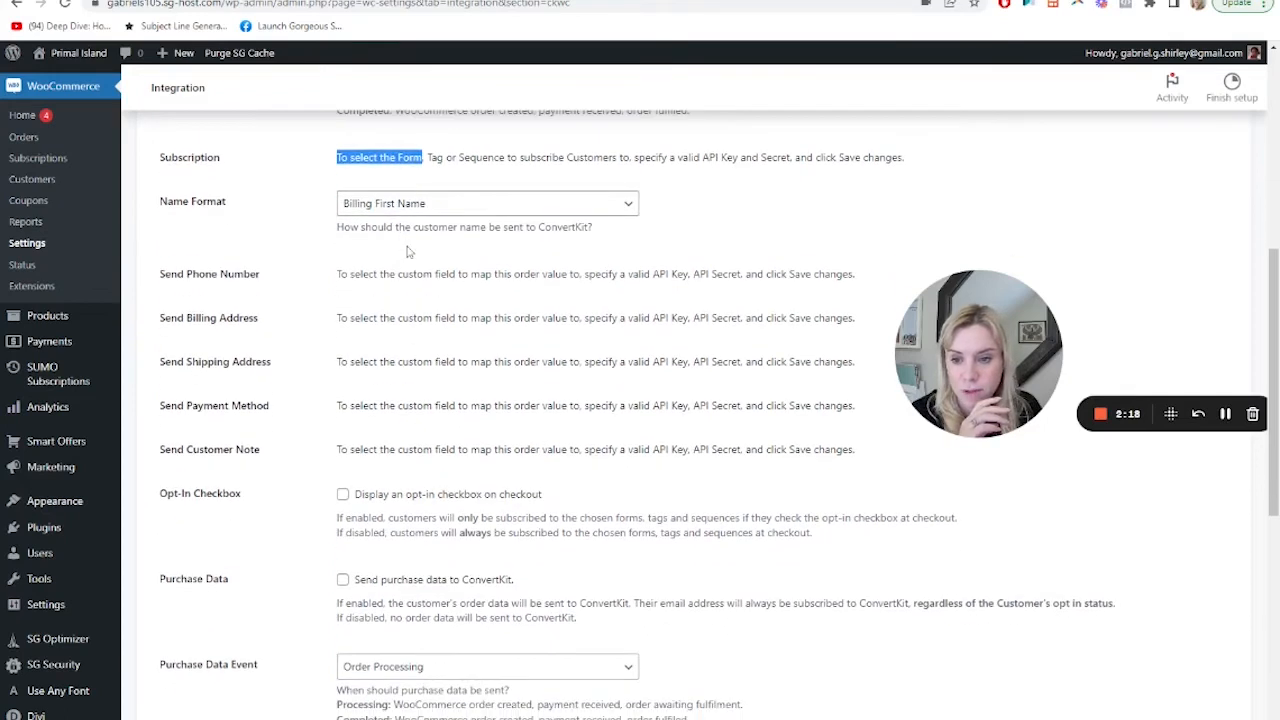
pyautogui.moveTo(420, 308)
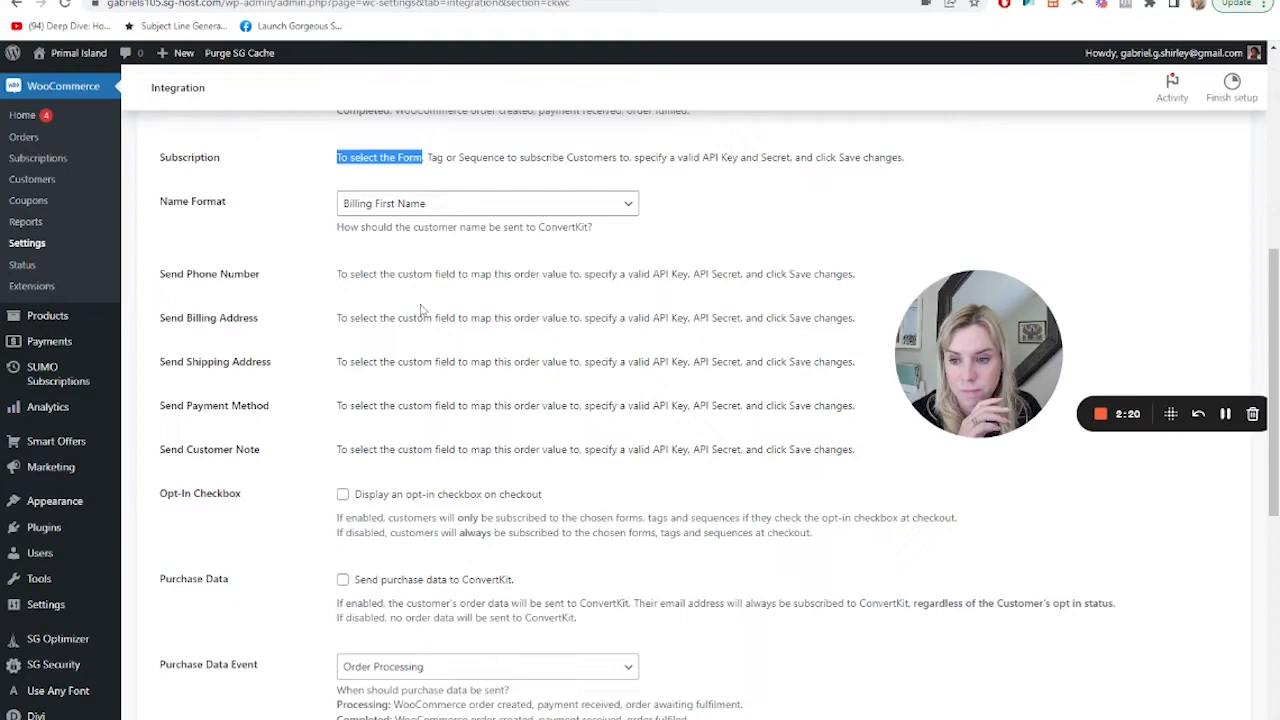
pyautogui.scroll(-3)
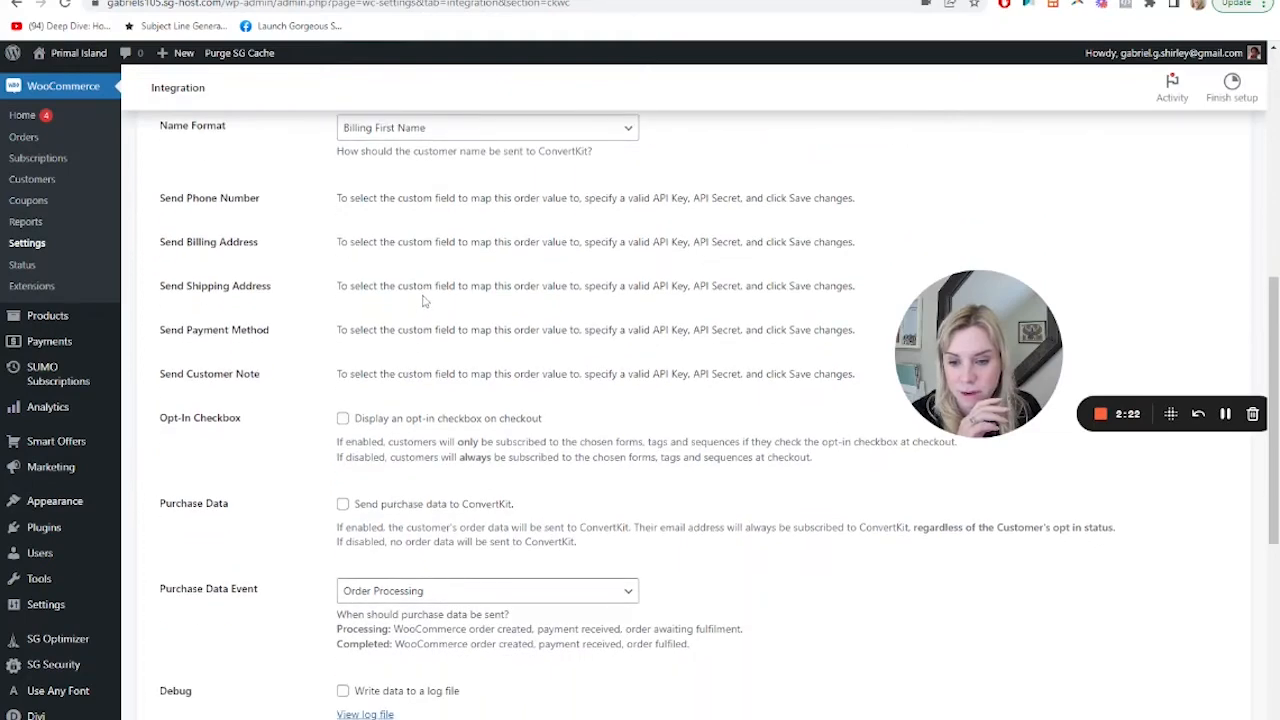
pyautogui.scroll(-3)
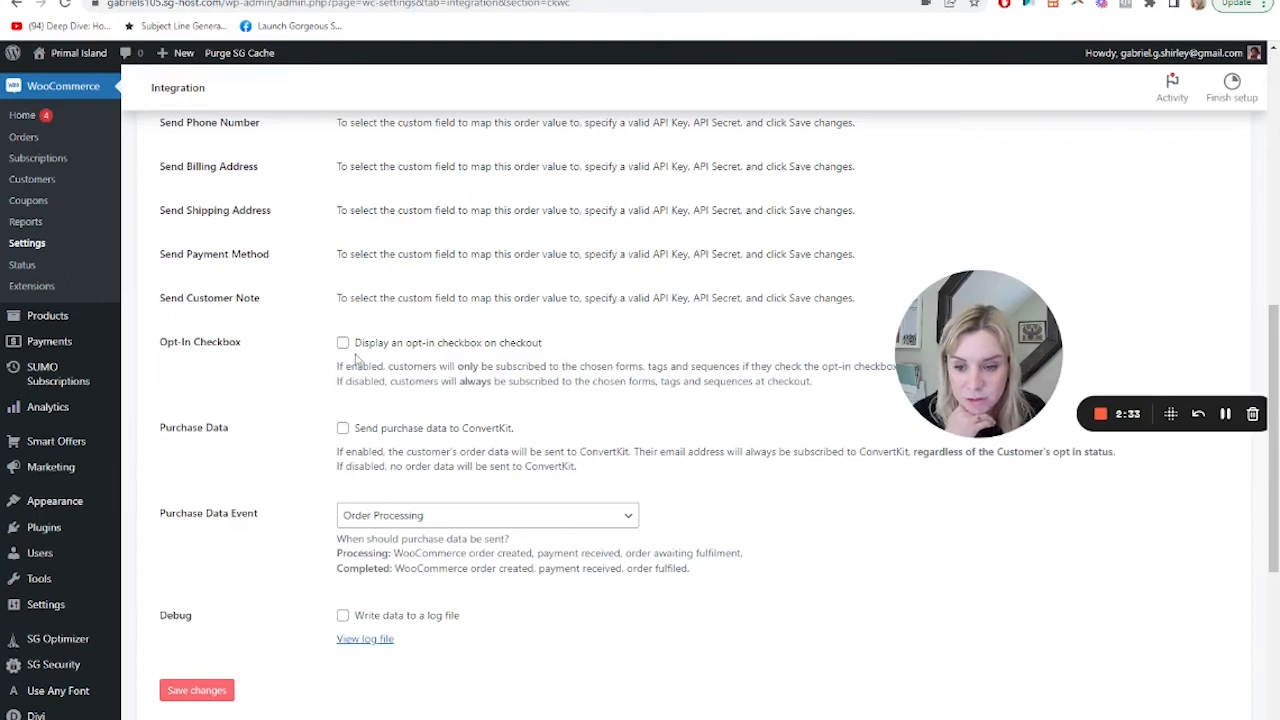
# Tick 'Send purchase data to ConvertKit' and save the settings until the saved confirmation shows.
pyautogui.click(342, 428)
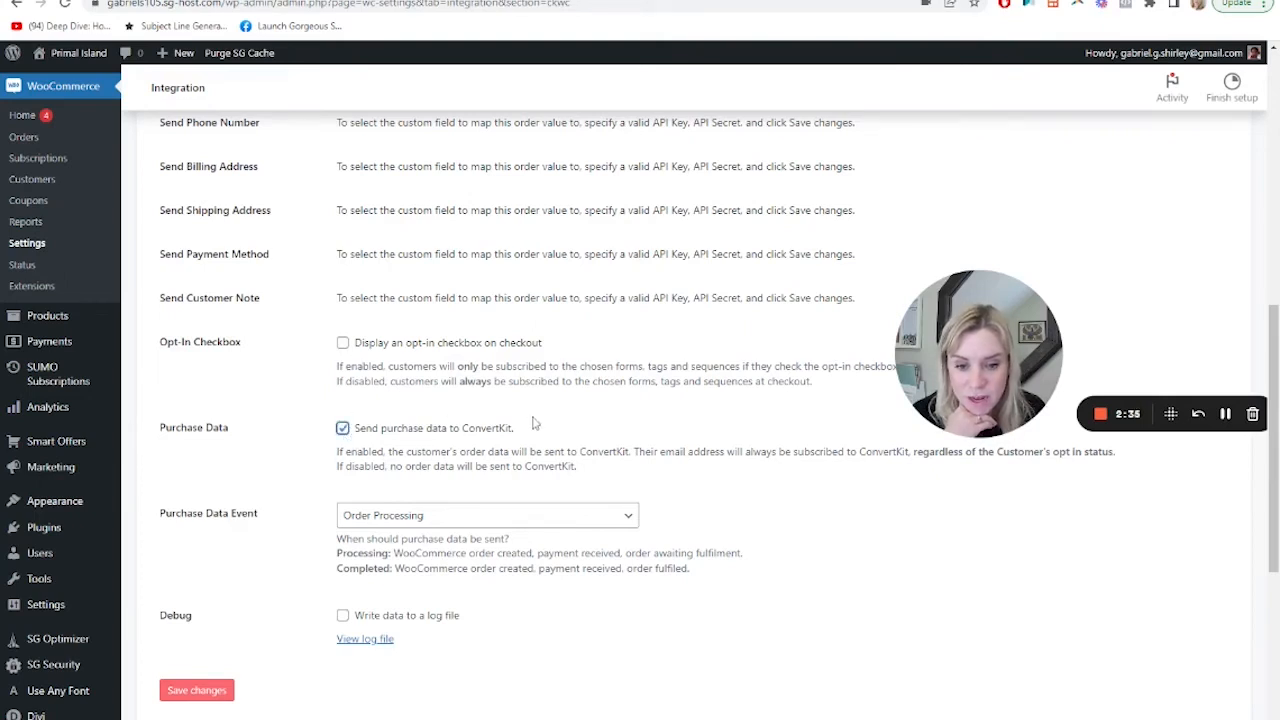
pyautogui.moveTo(560, 422)
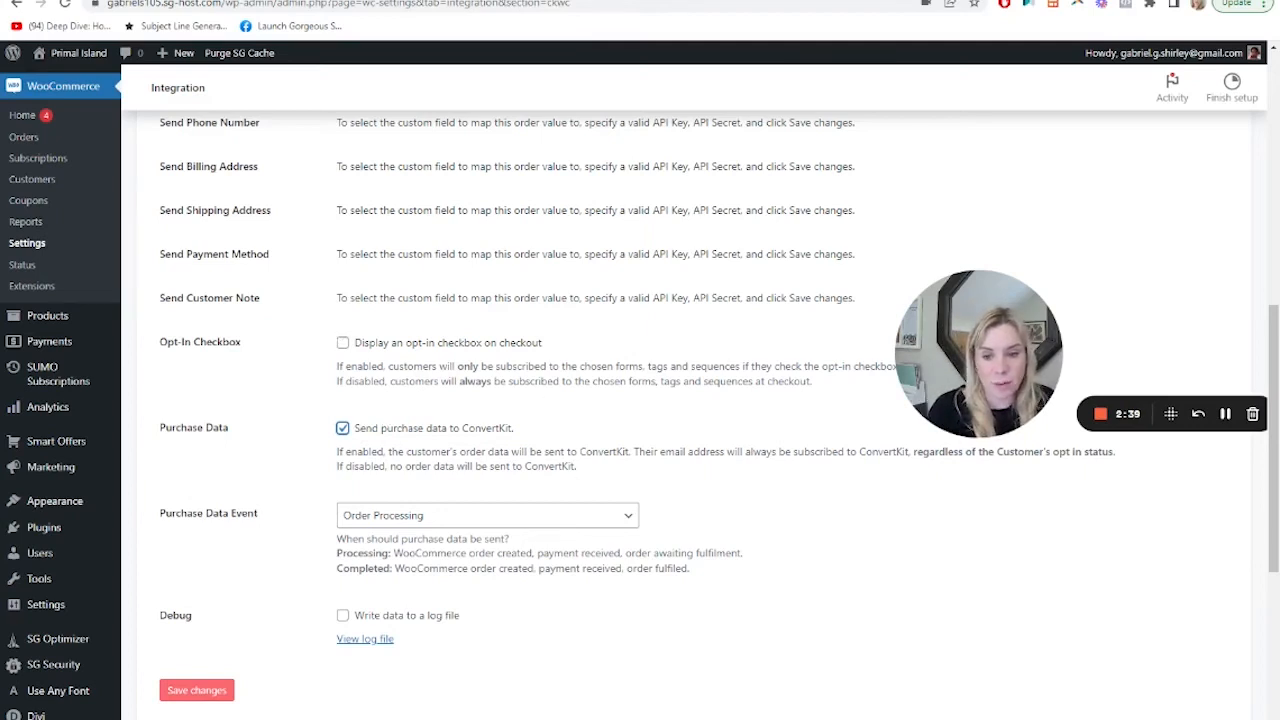
pyautogui.doubleClick(430, 428)
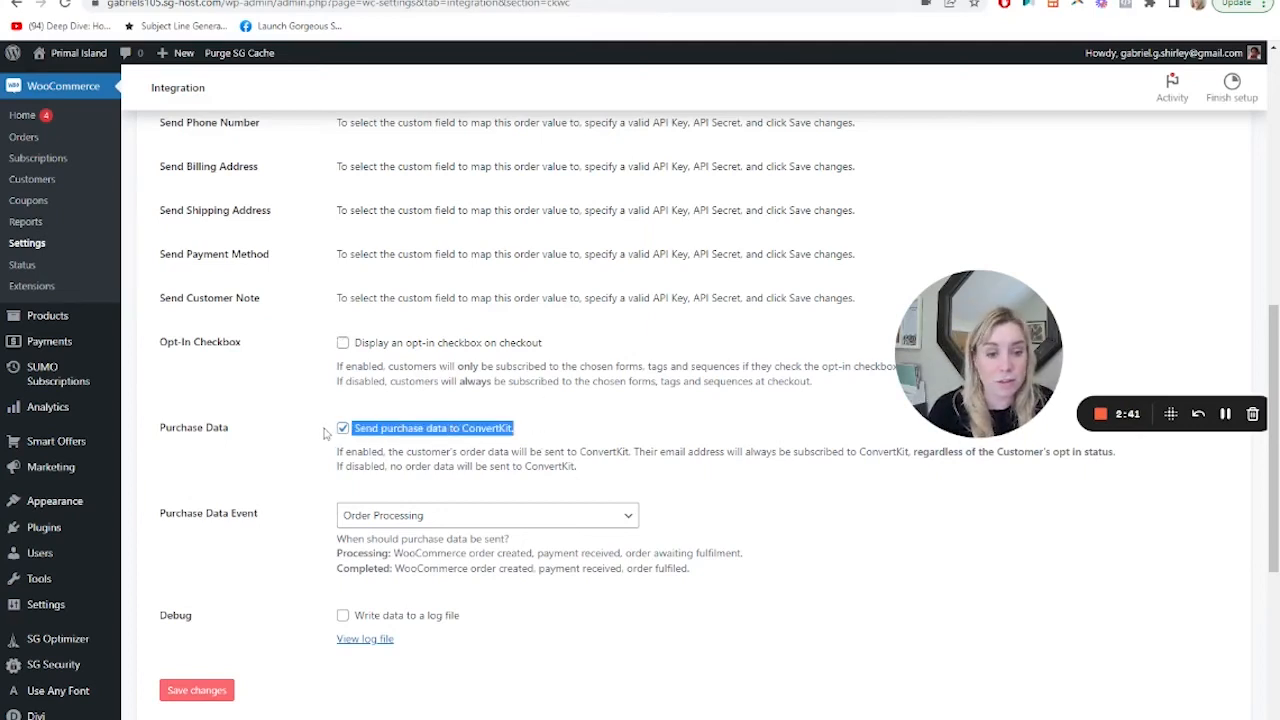
pyautogui.moveTo(308, 338)
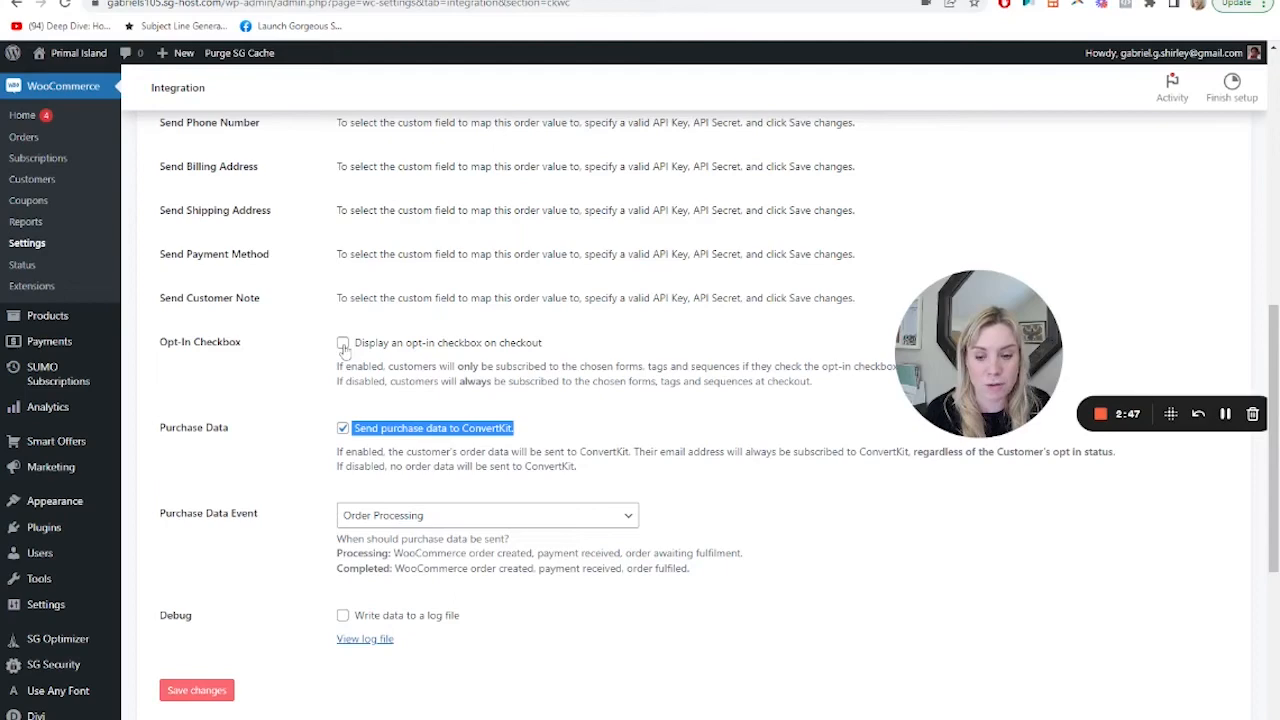
pyautogui.click(344, 342)
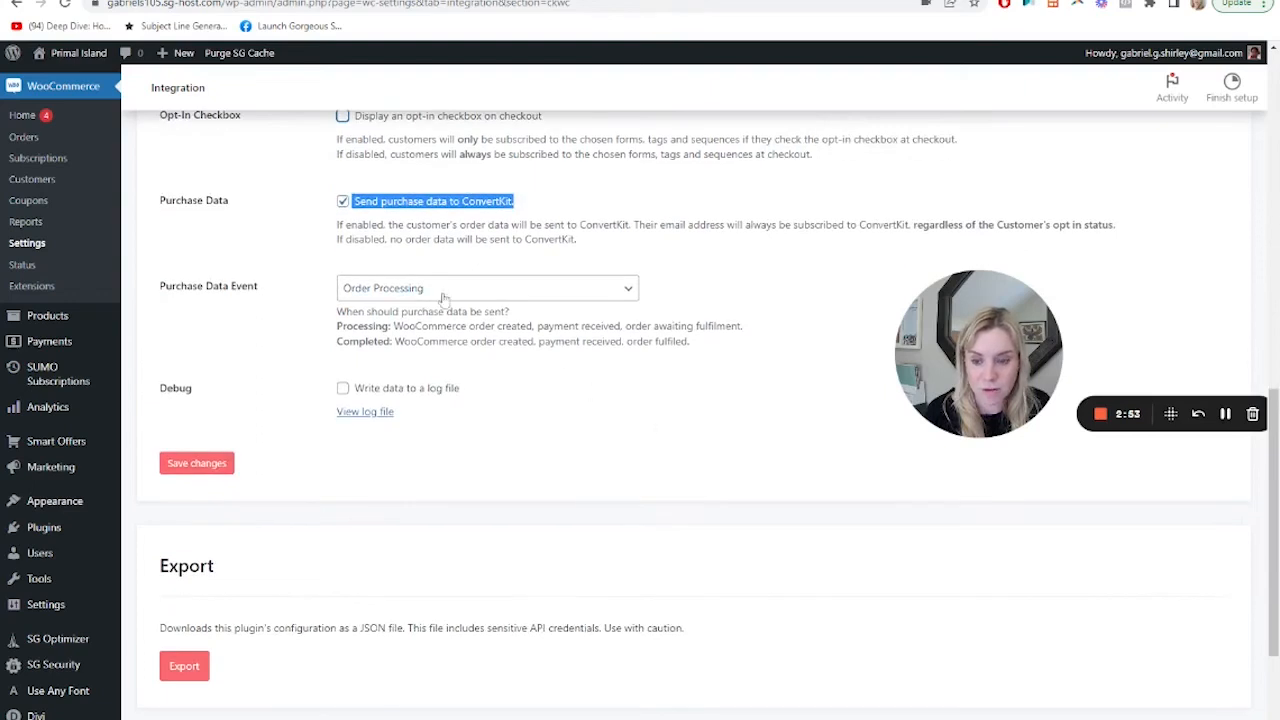
pyautogui.moveTo(388, 374)
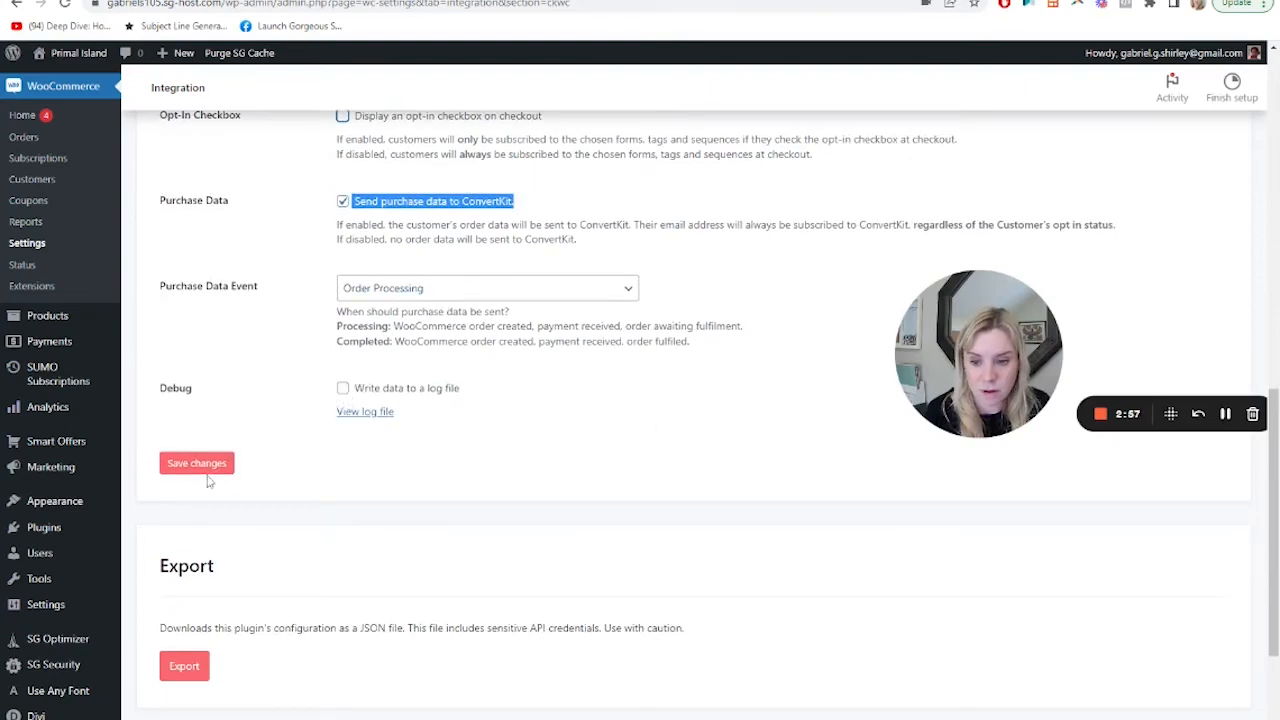
pyautogui.click(196, 462)
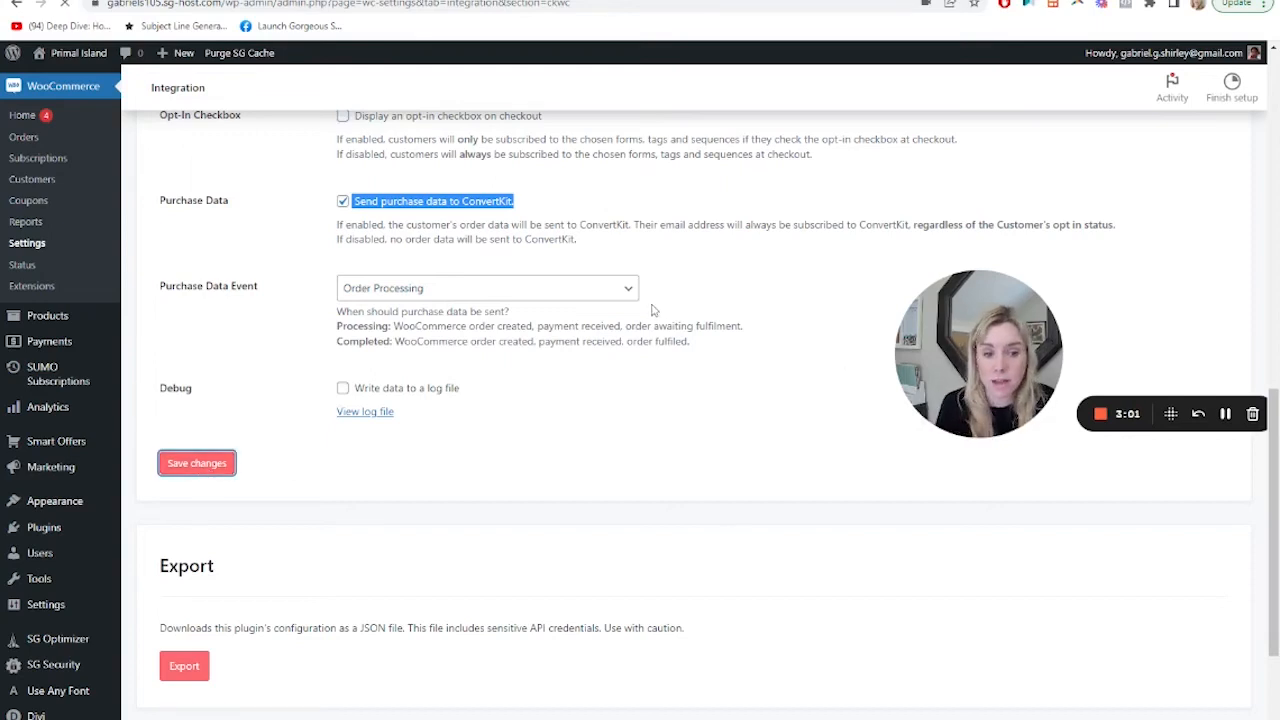
pyautogui.click(196, 462)
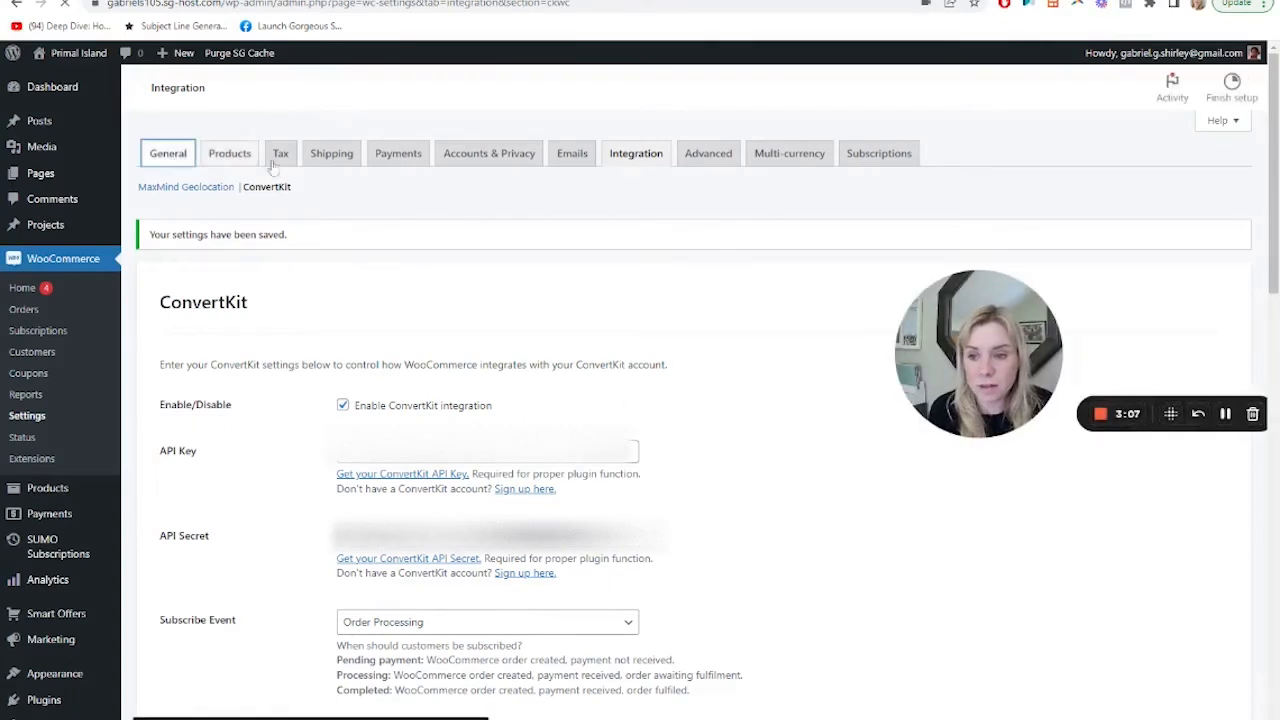
# Review the General, Integration, Emails and ConvertKit tabs, ending on the General store settings.
pyautogui.click(168, 152)
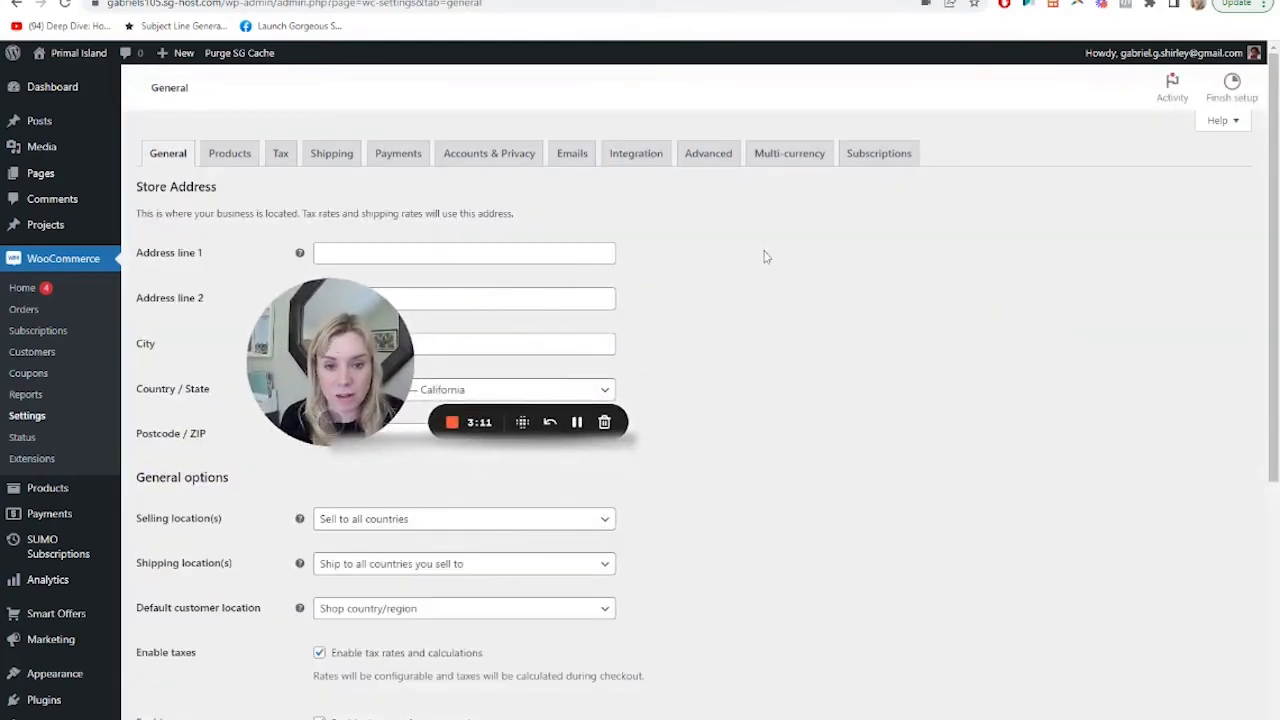
pyautogui.click(636, 152)
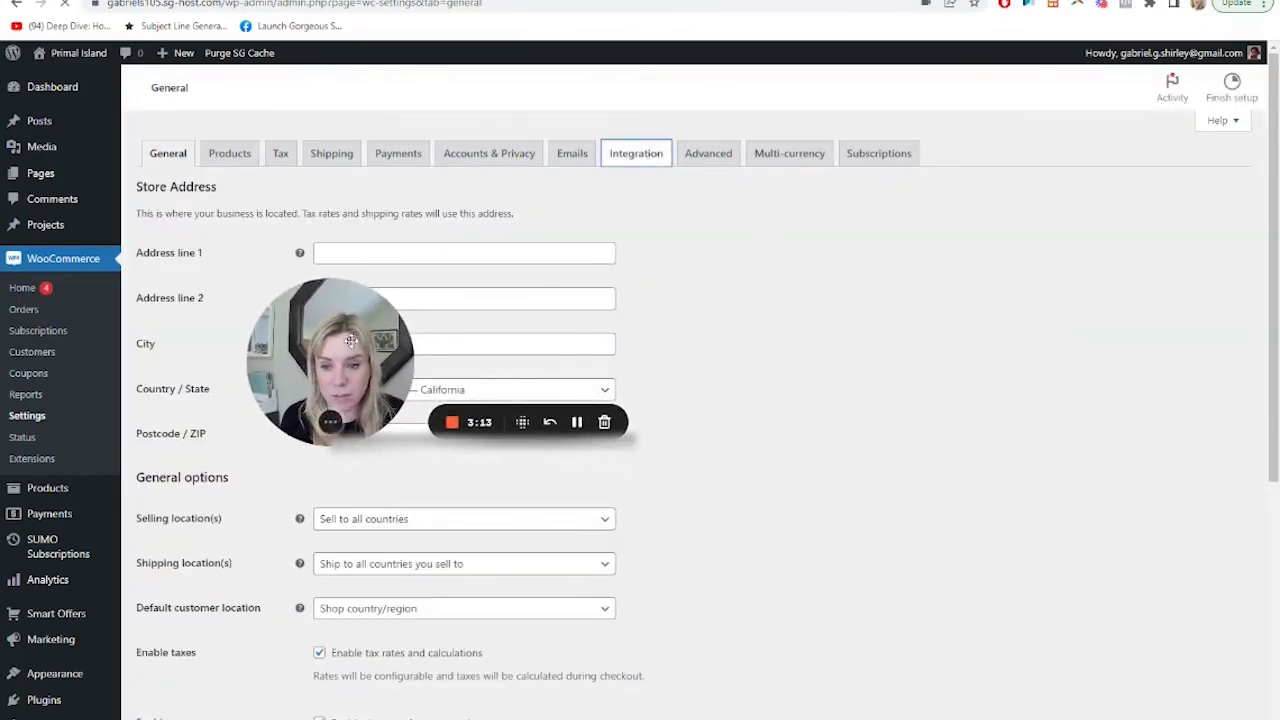
pyautogui.click(636, 152)
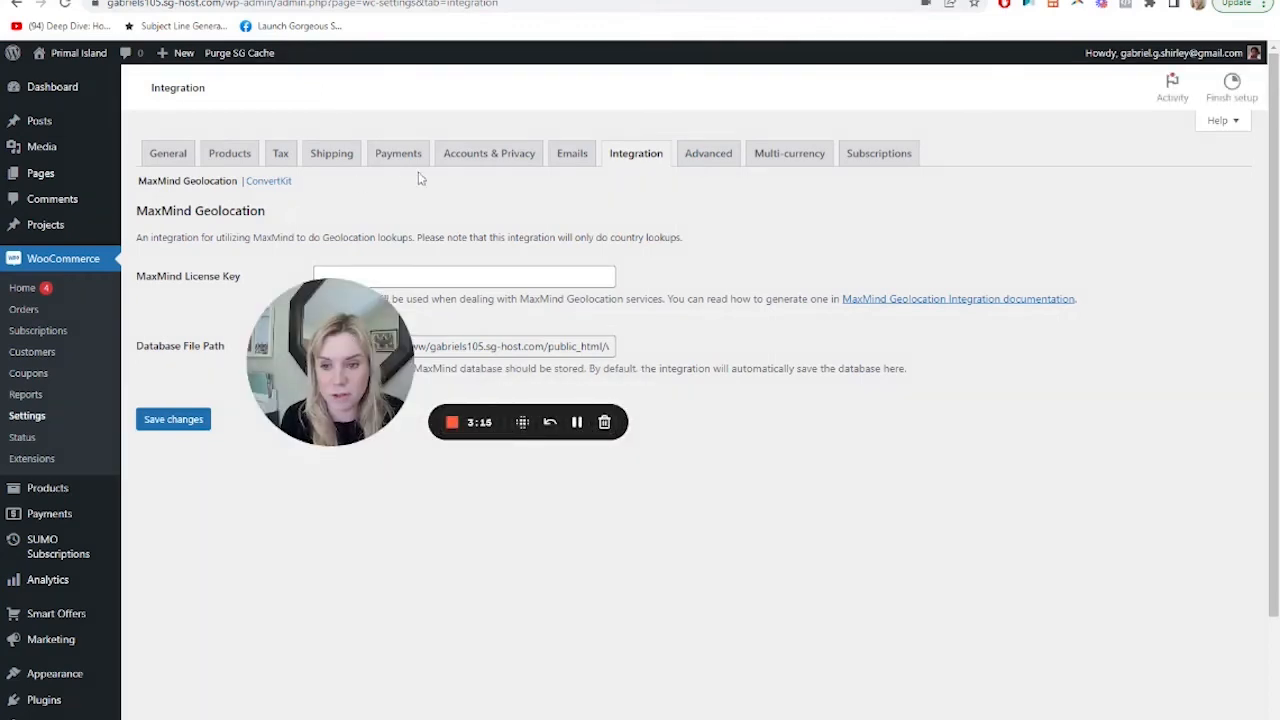
pyautogui.click(572, 152)
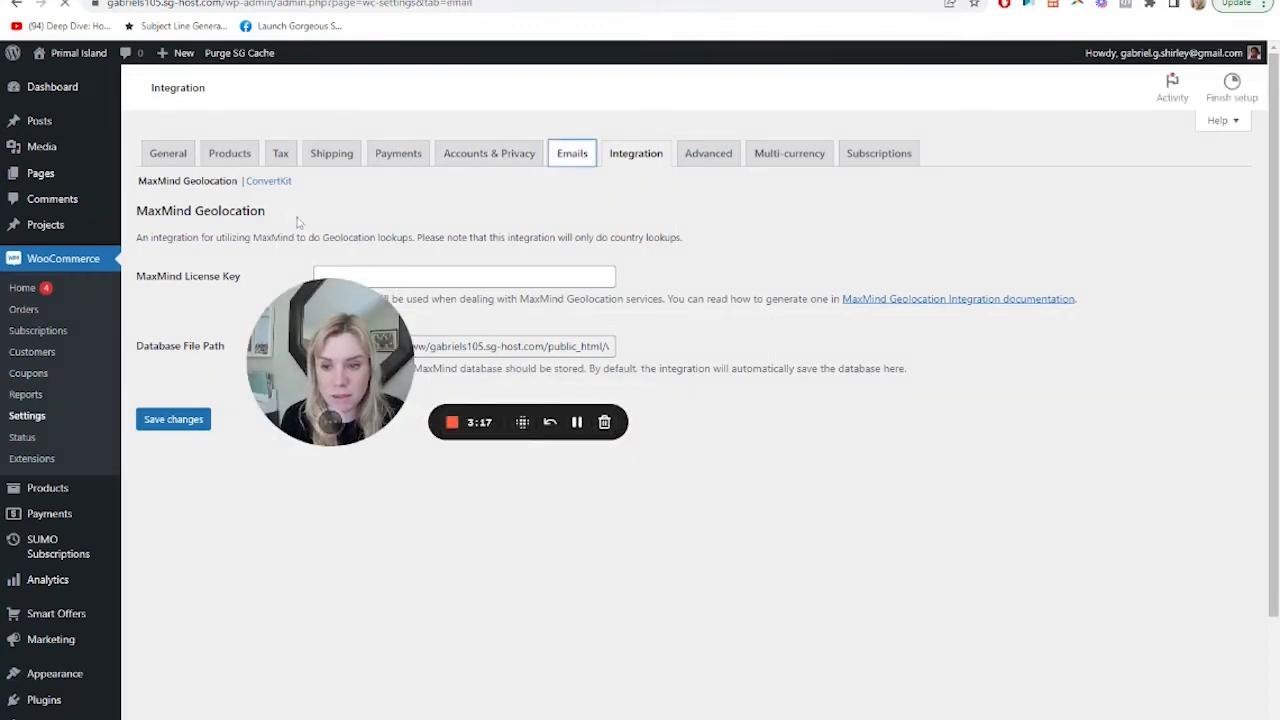
pyautogui.click(572, 152)
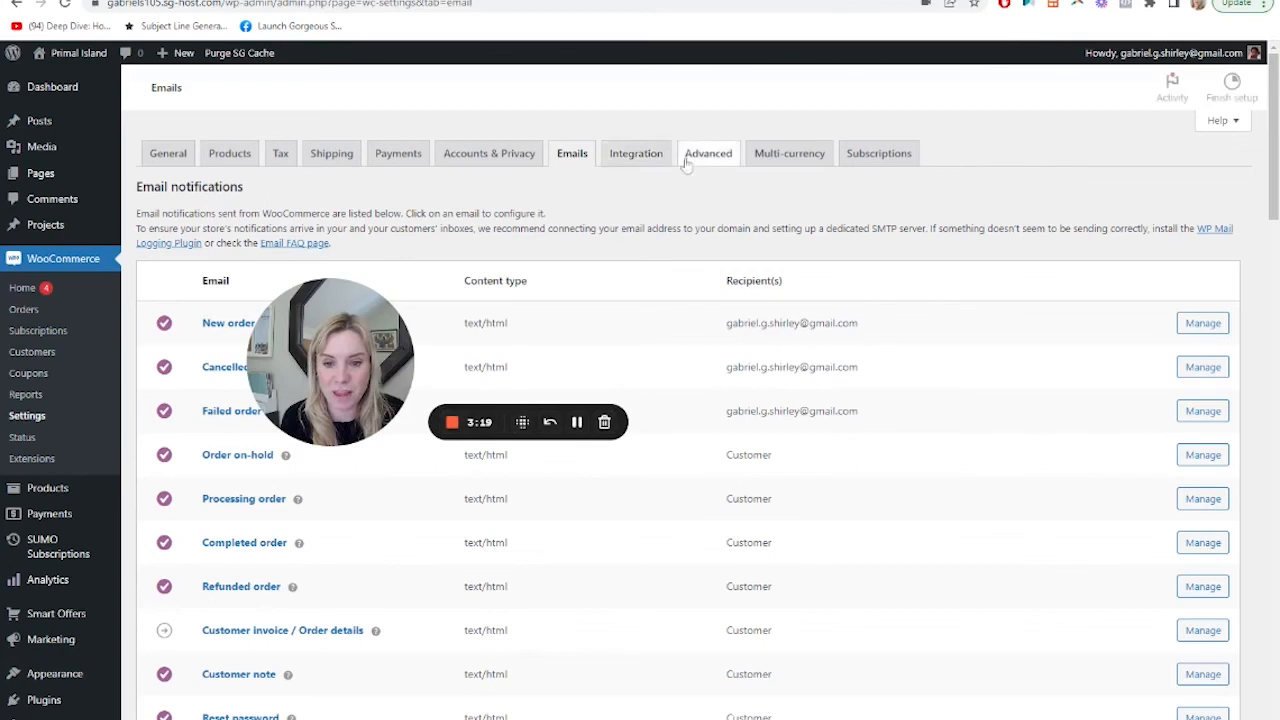
pyautogui.click(636, 152)
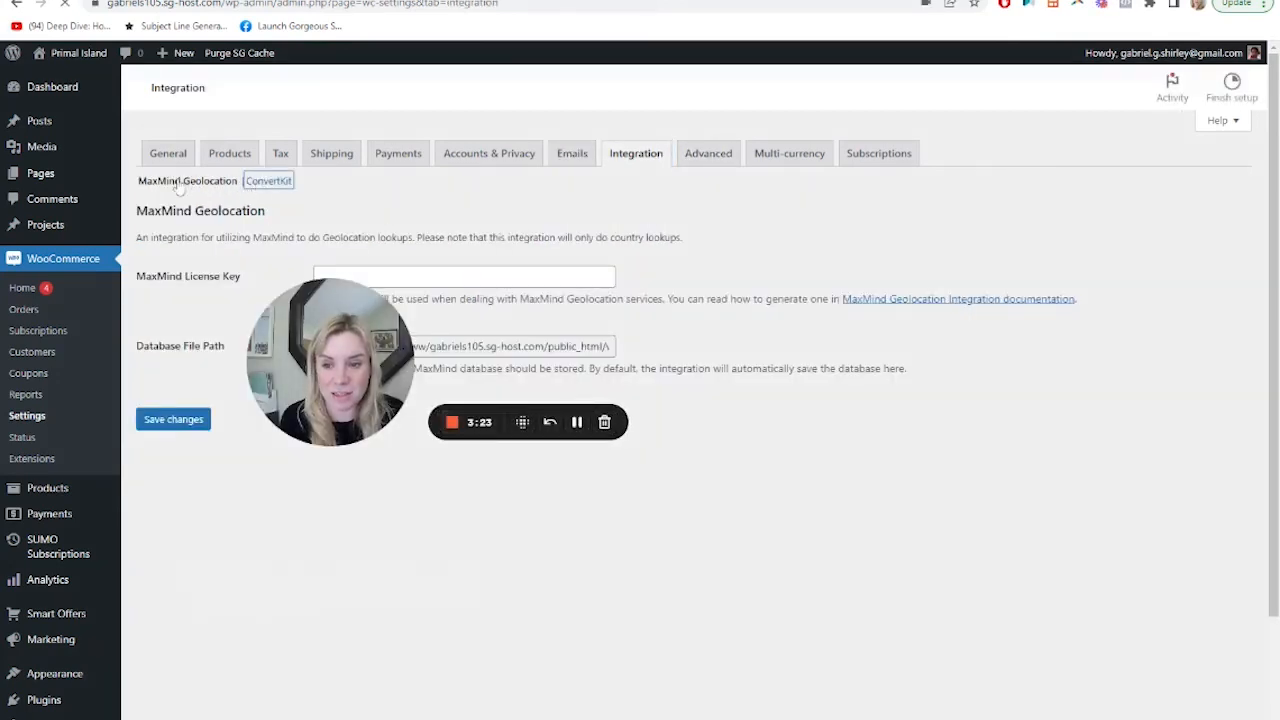
pyautogui.click(268, 180)
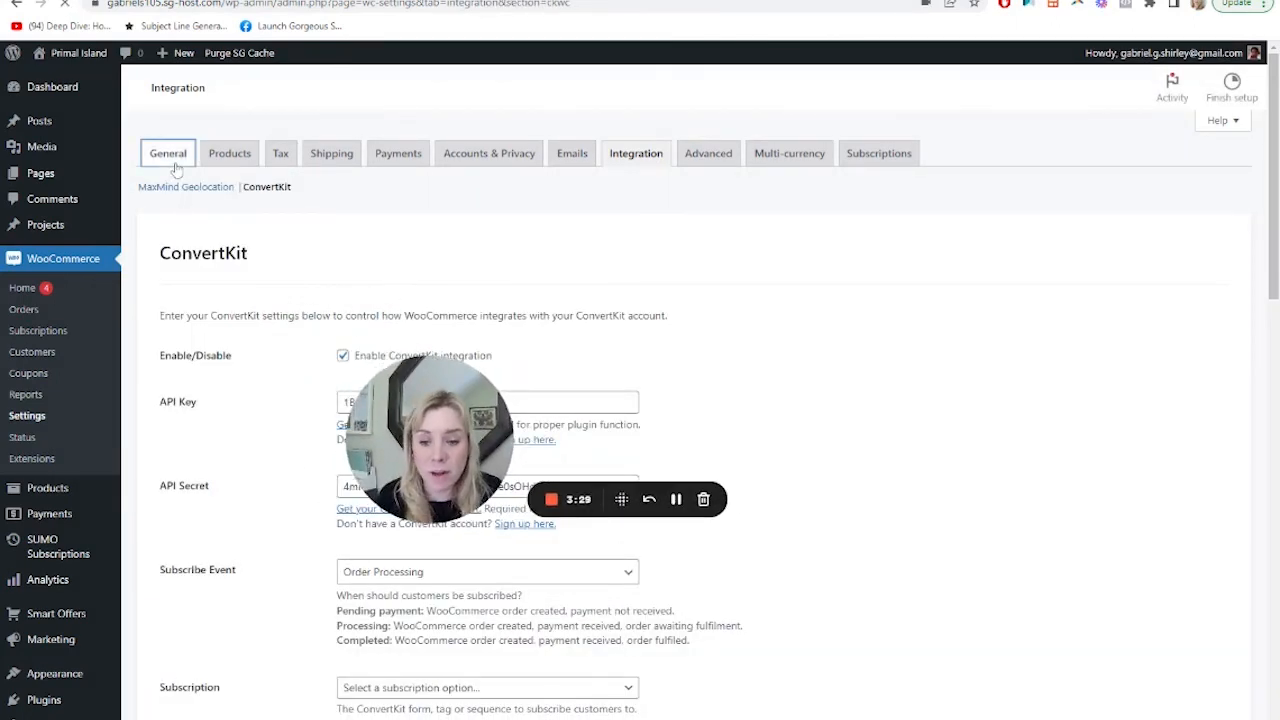
pyautogui.click(168, 152)
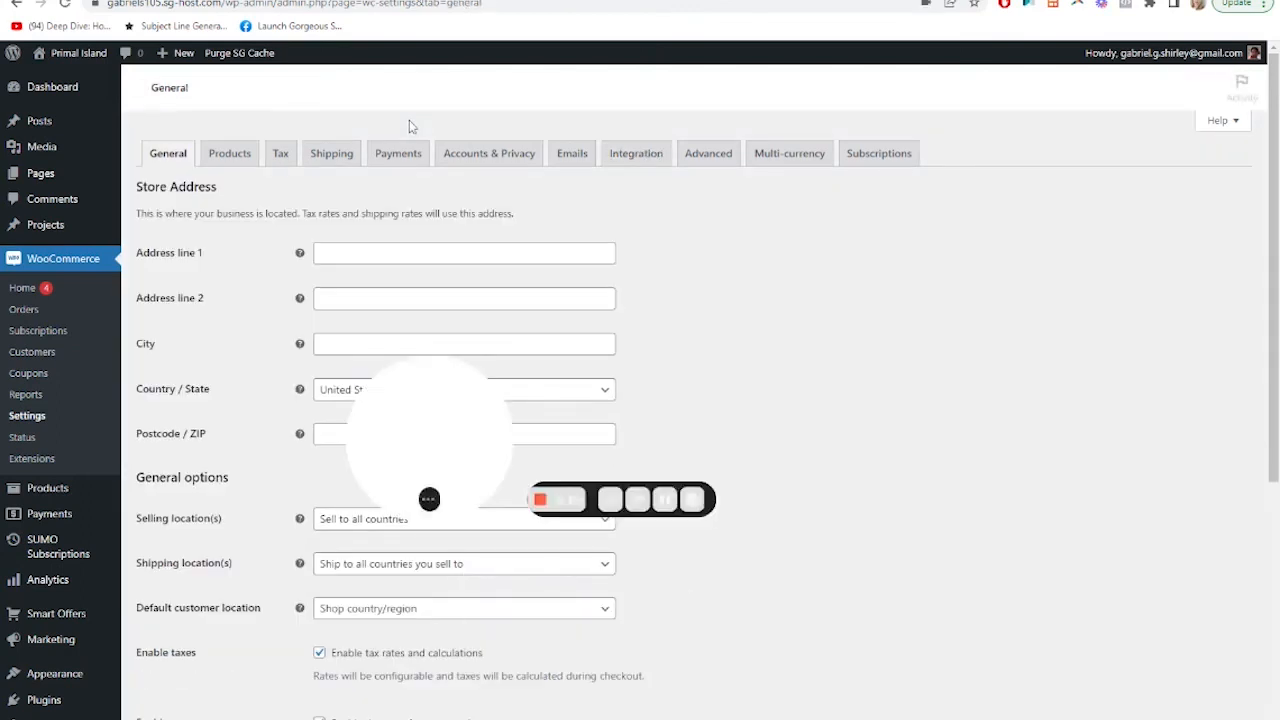